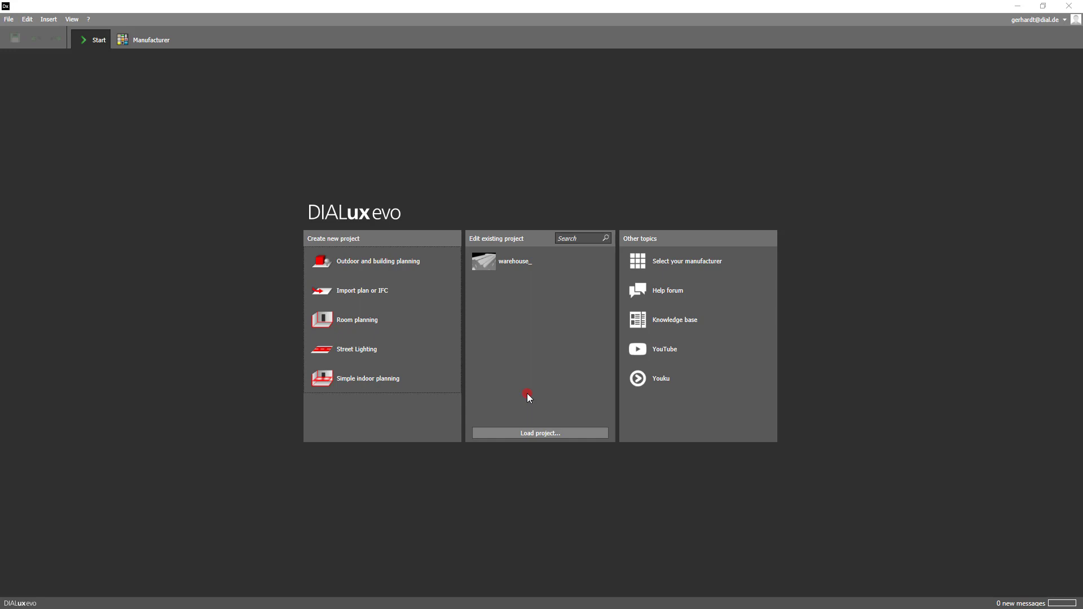
- Select the warehouse project under Edit existing project to preview its information
{"action": "left_click", "coordinate": [515, 261]}
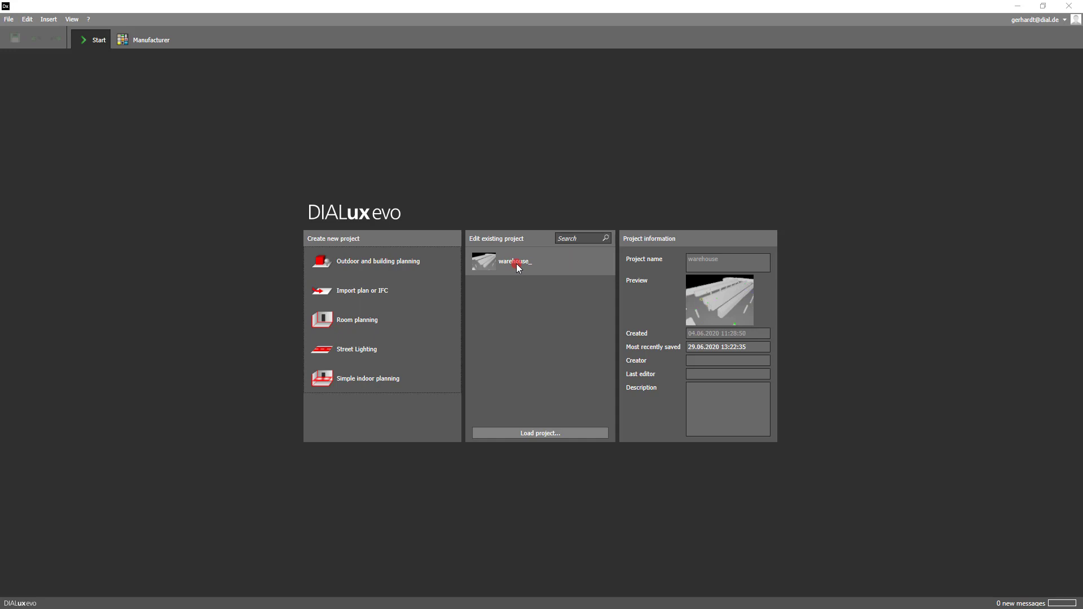
- Open the warehouse project, show the ground floor in 2D, and start a rectangular luminaire arrangement
{"action": "double_click", "coordinate": [513, 261]}
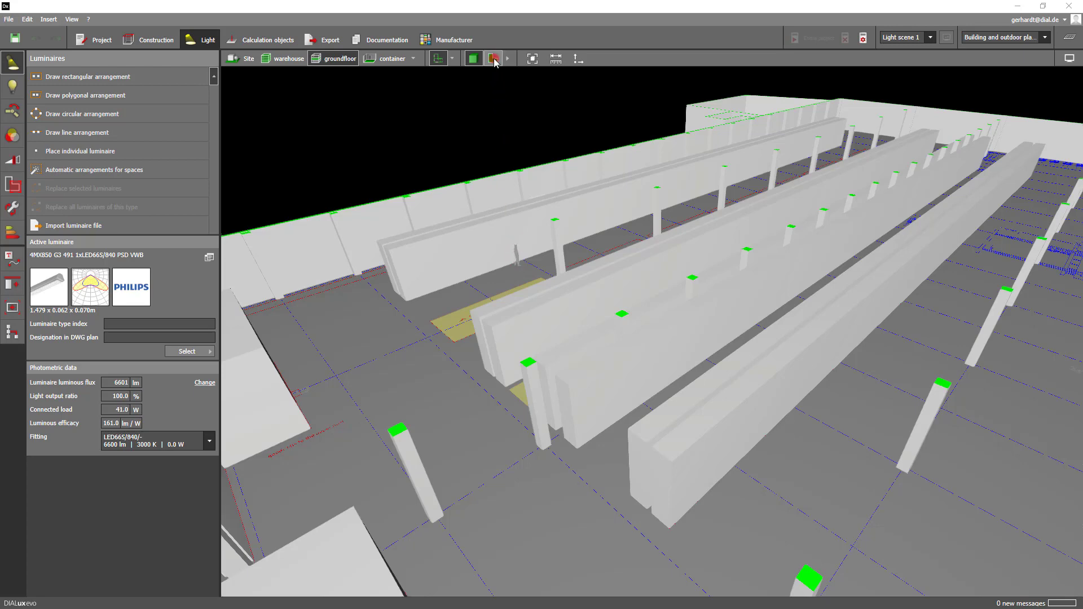
{"action": "left_click", "coordinate": [492, 58]}
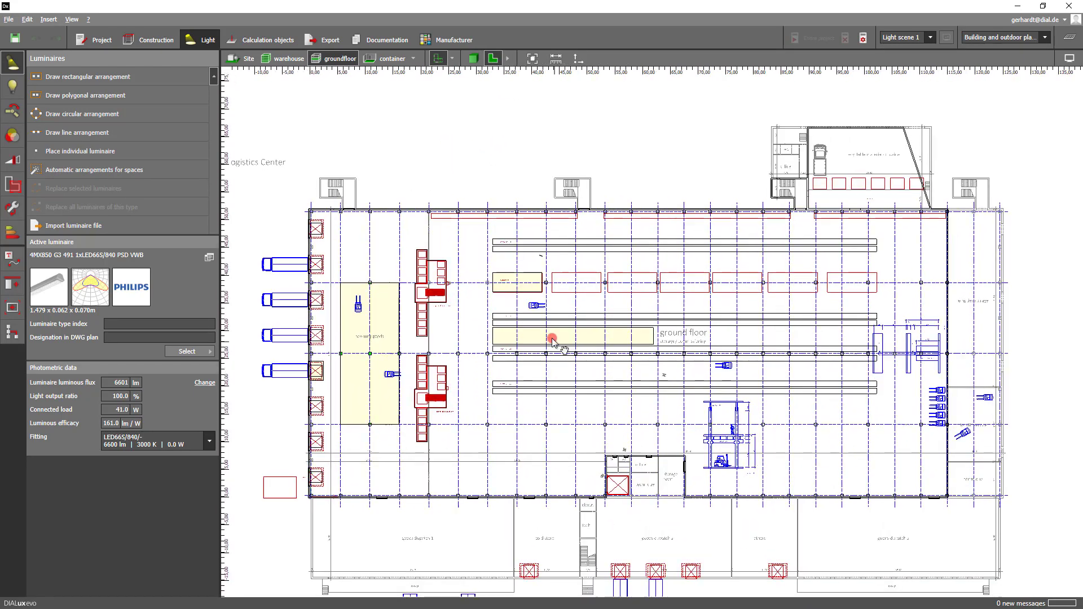
{"action": "scroll", "scroll_direction": "up", "scroll_amount": 3}
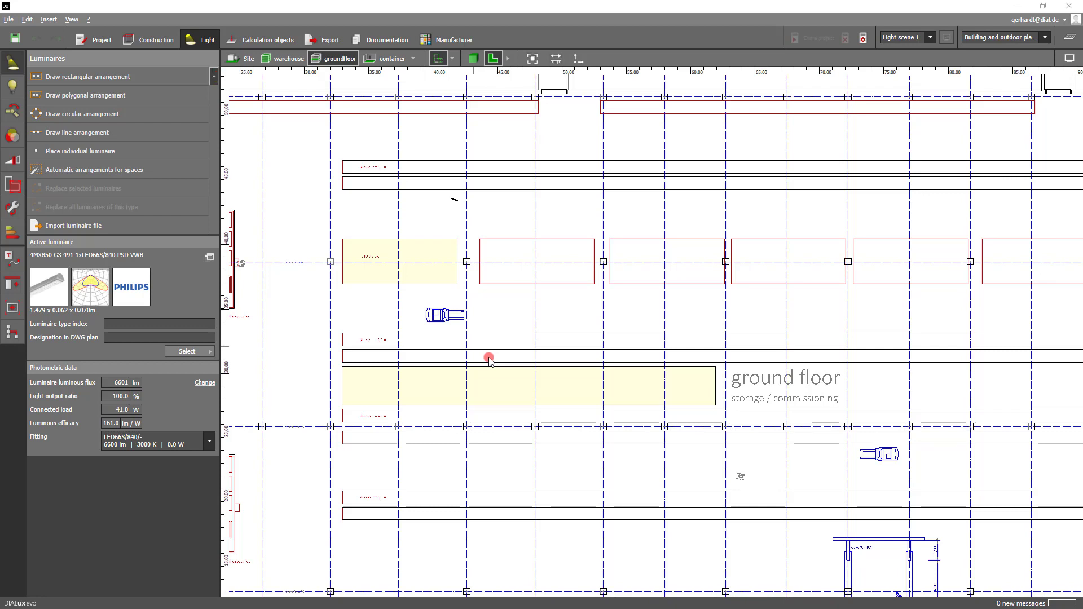
{"action": "left_click", "coordinate": [88, 76]}
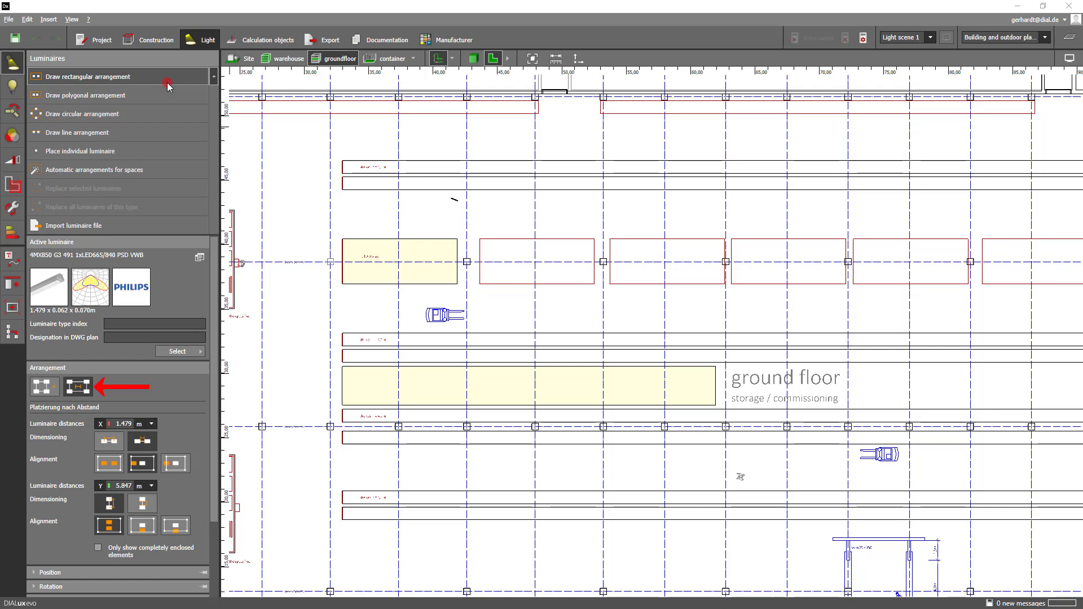
{"action": "left_click", "coordinate": [77, 385]}
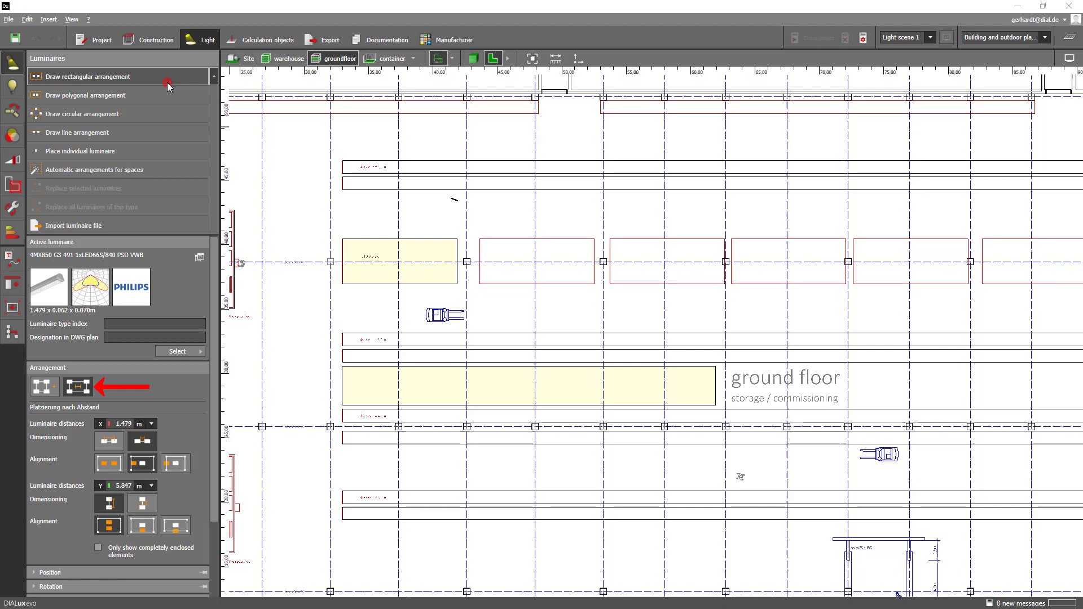
{"action": "left_click", "coordinate": [77, 385]}
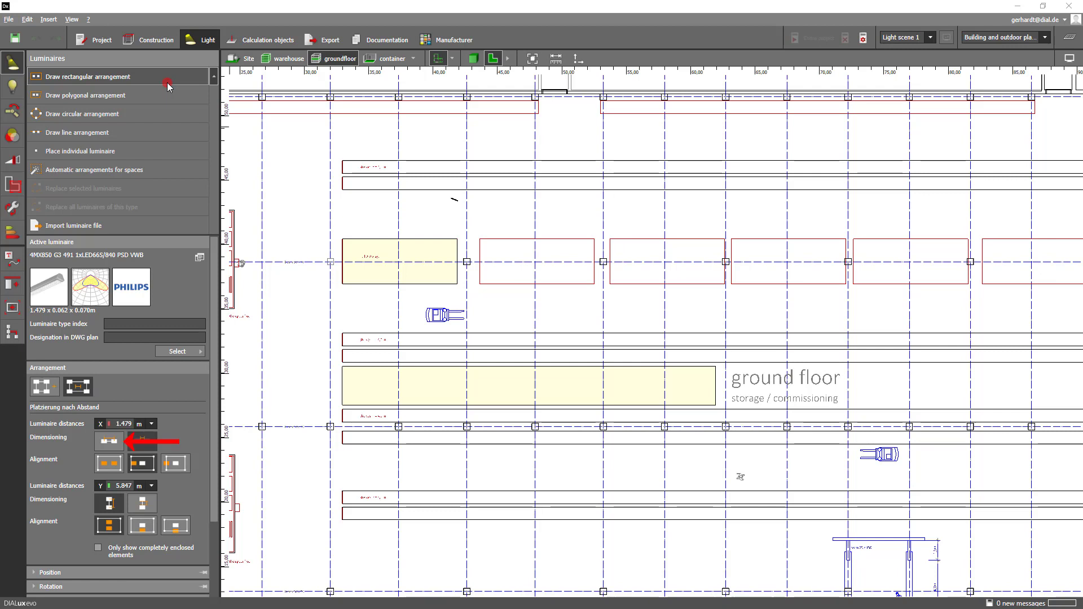
{"action": "left_click", "coordinate": [142, 441]}
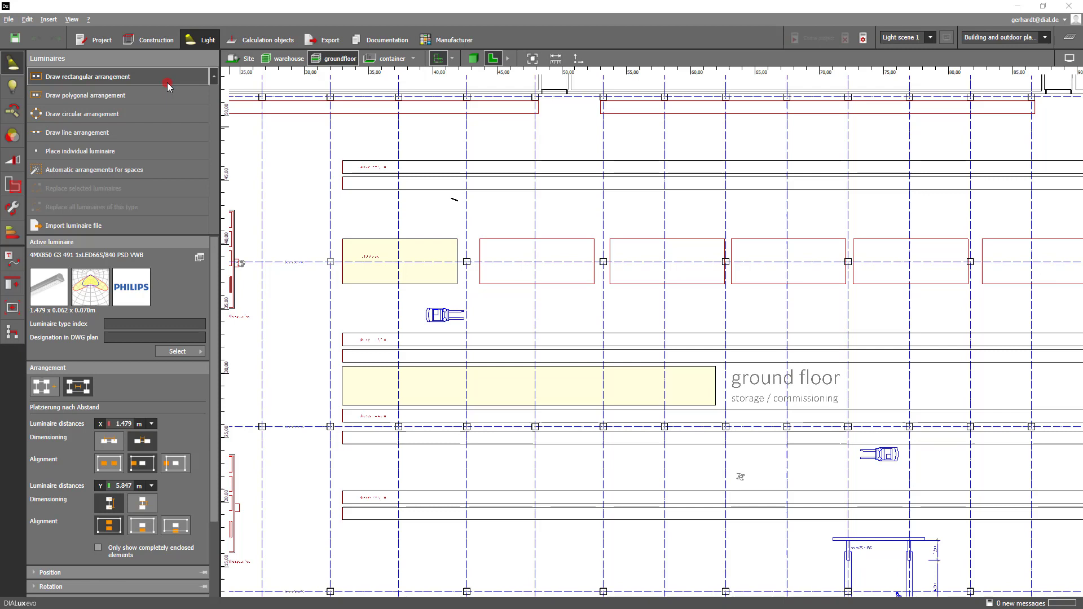
{"action": "left_click", "coordinate": [109, 504]}
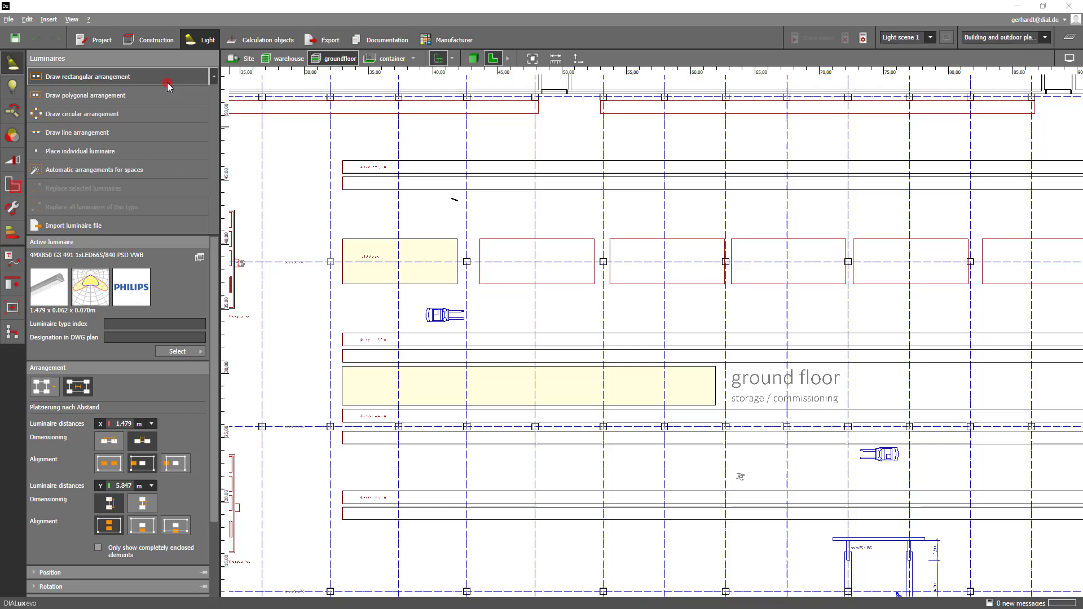
{"action": "left_click", "coordinate": [141, 463]}
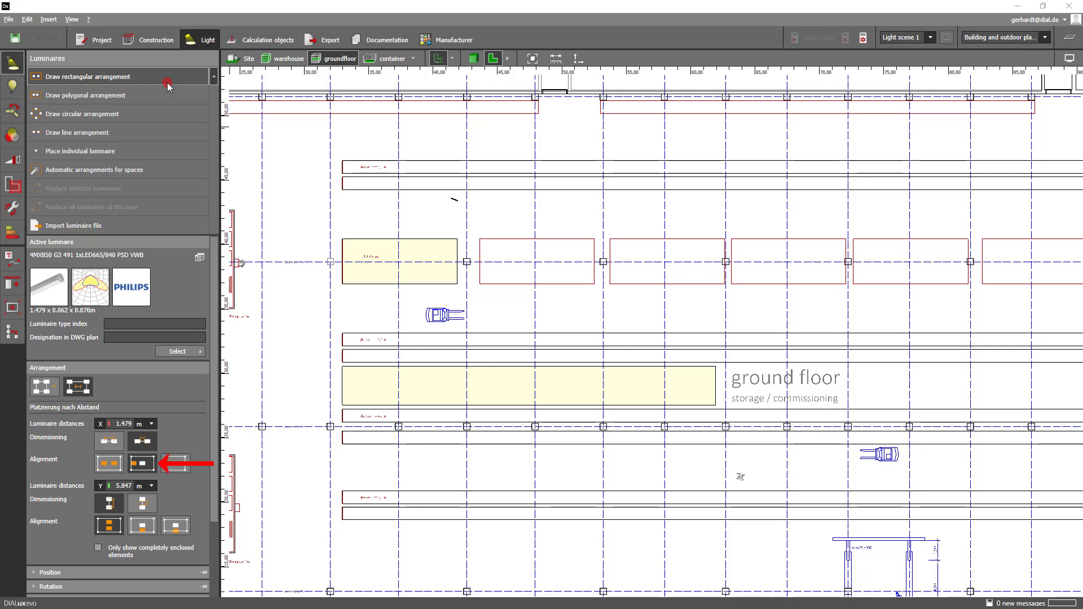
{"action": "left_click", "coordinate": [175, 463]}
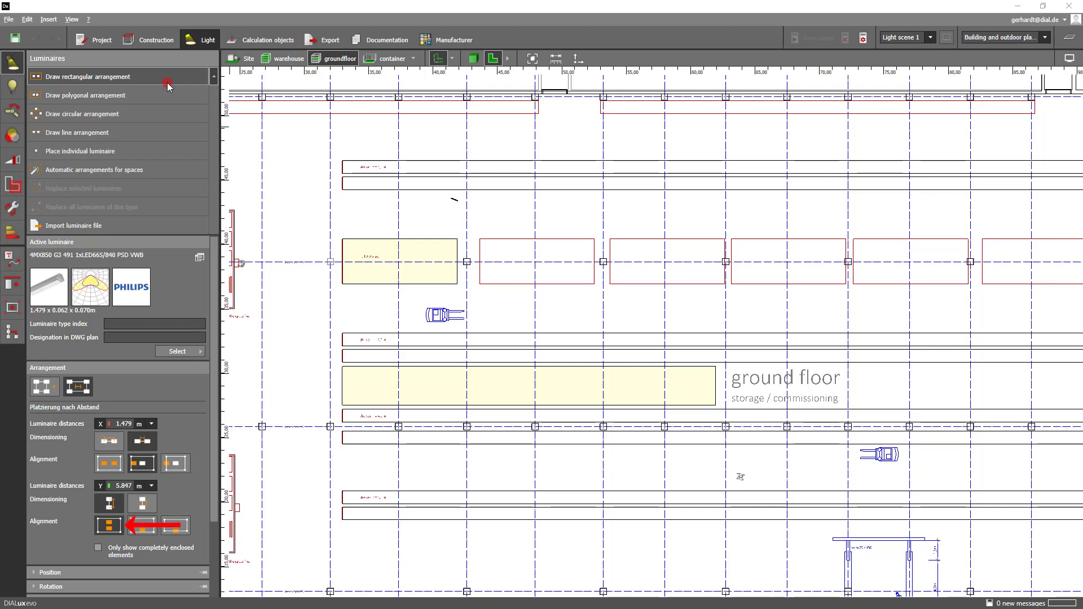
{"action": "left_click", "coordinate": [141, 527]}
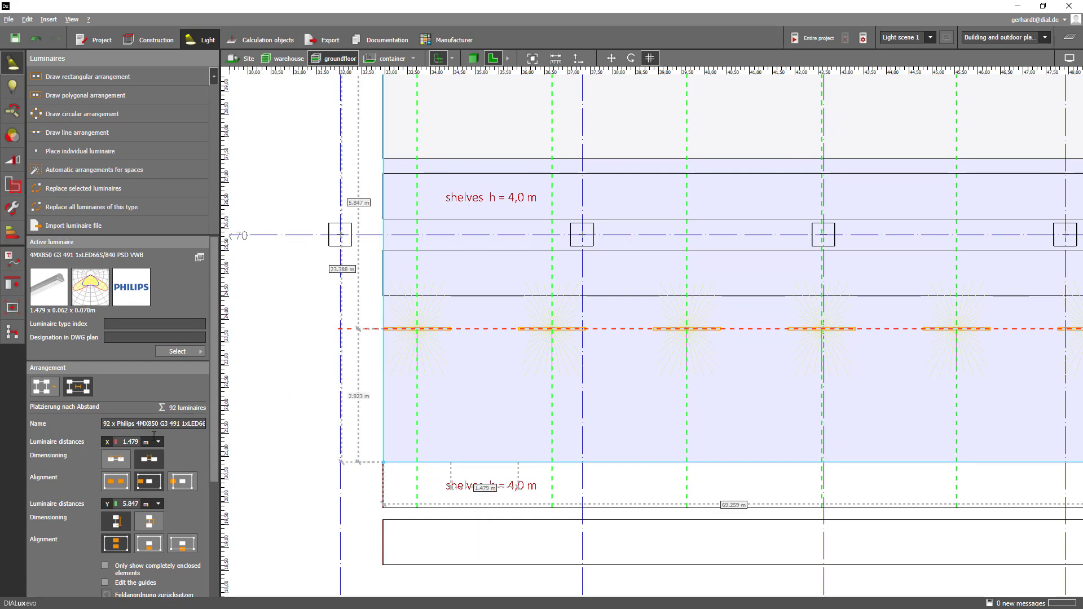
{"action": "mouse_move", "coordinate": [128, 441]}
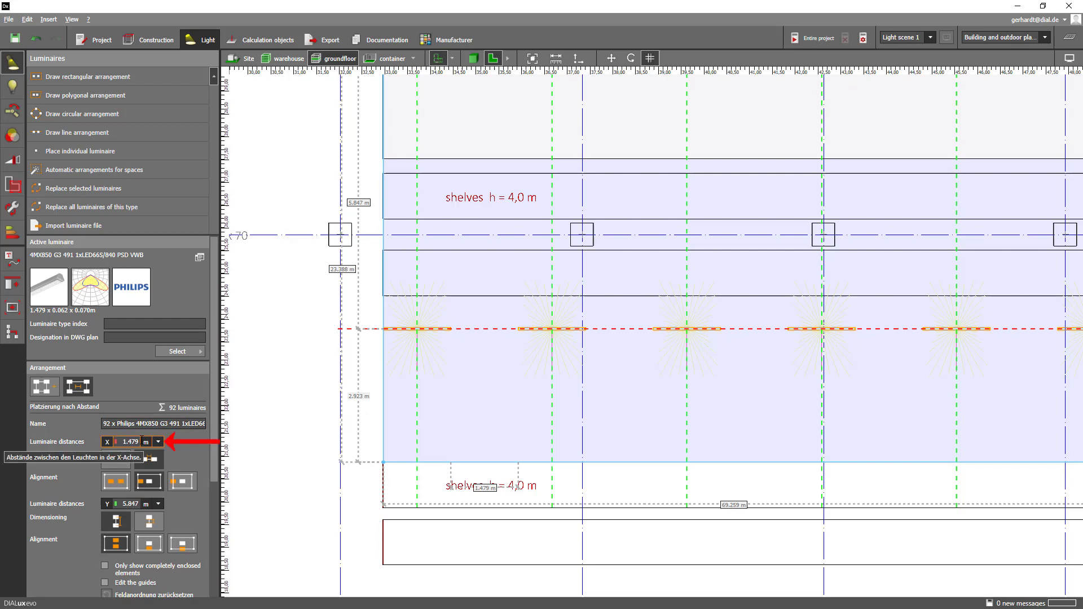